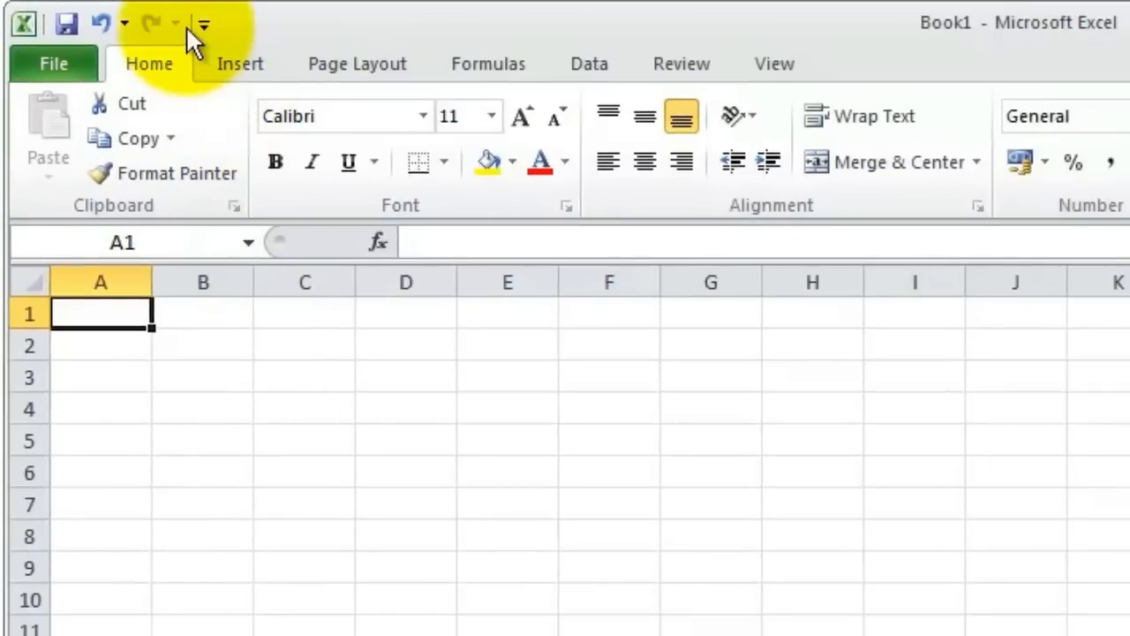
- Move the Quick Access Toolbar below the ribbon via its customisation menu
left_click(203, 22)
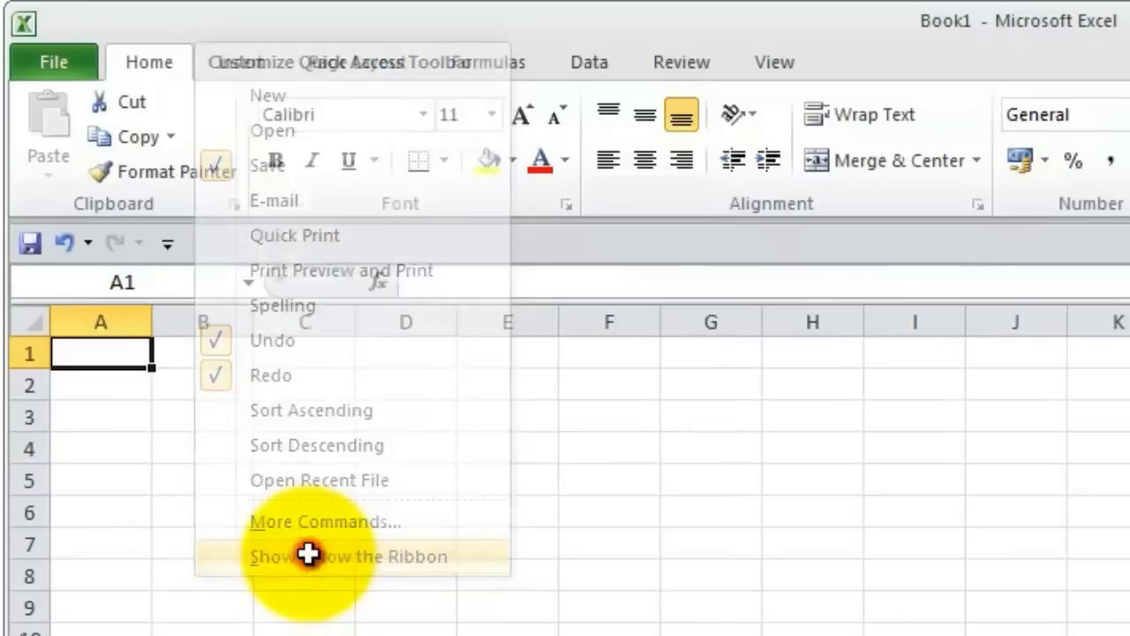
left_click(350, 554)
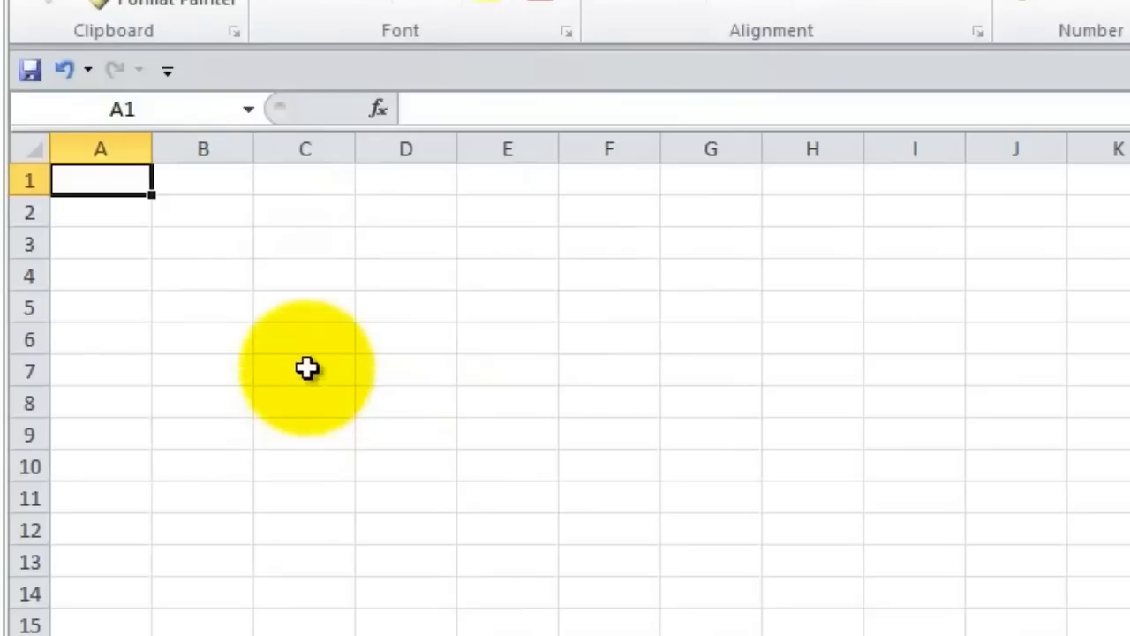
- Add New and Print Preview and Print to the Quick Access Toolbar
left_click(166, 71)
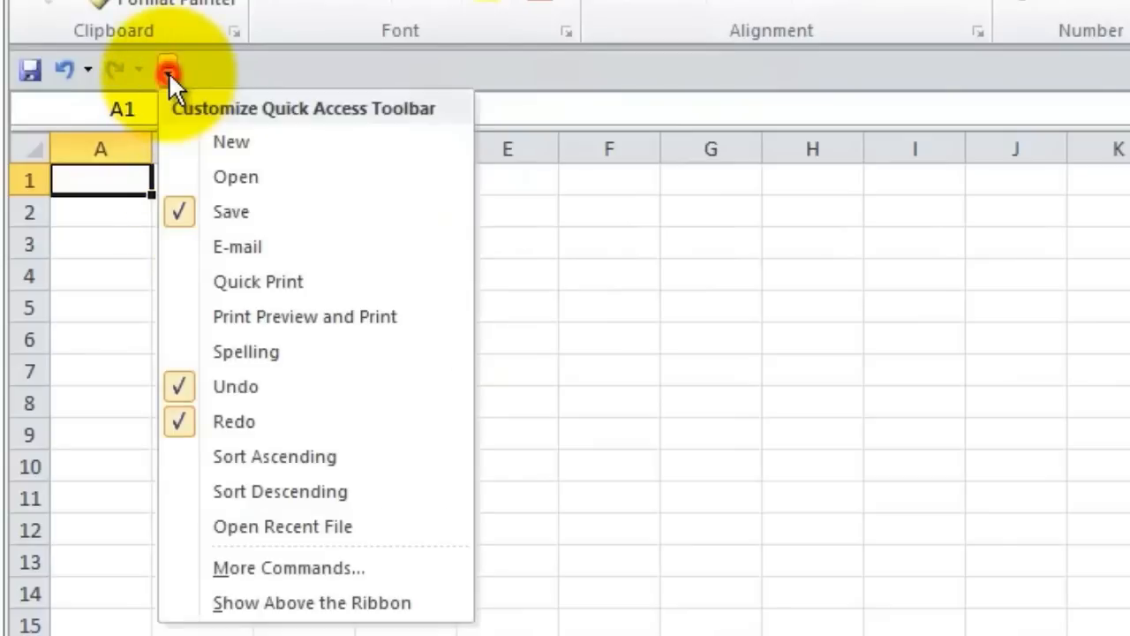
mouse_move(231, 142)
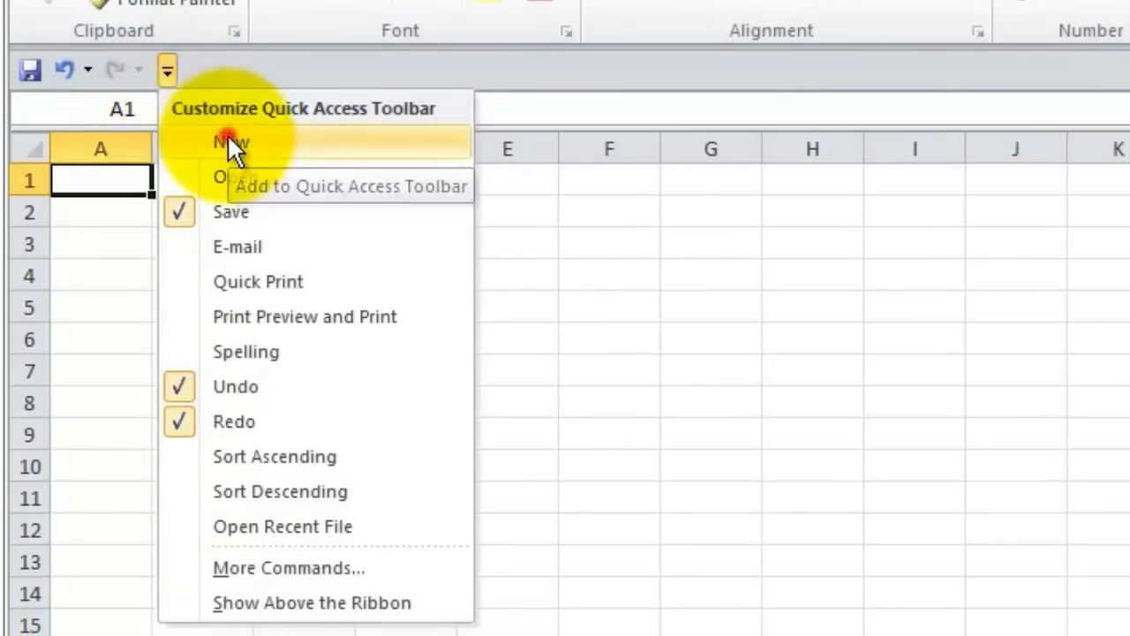
left_click(229, 141)
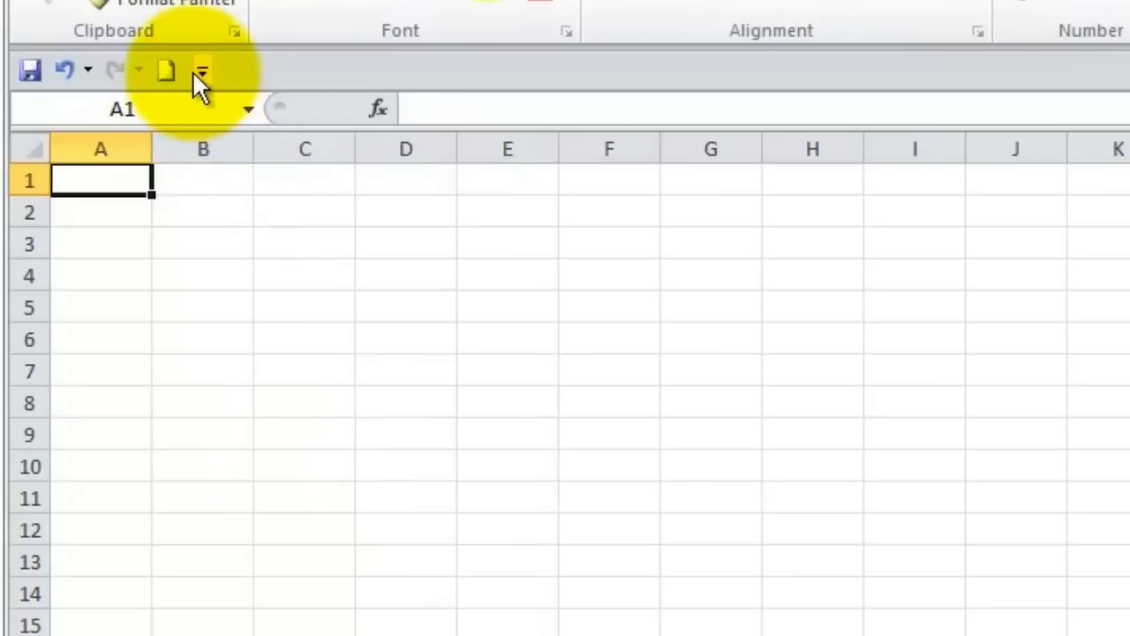
left_click(201, 70)
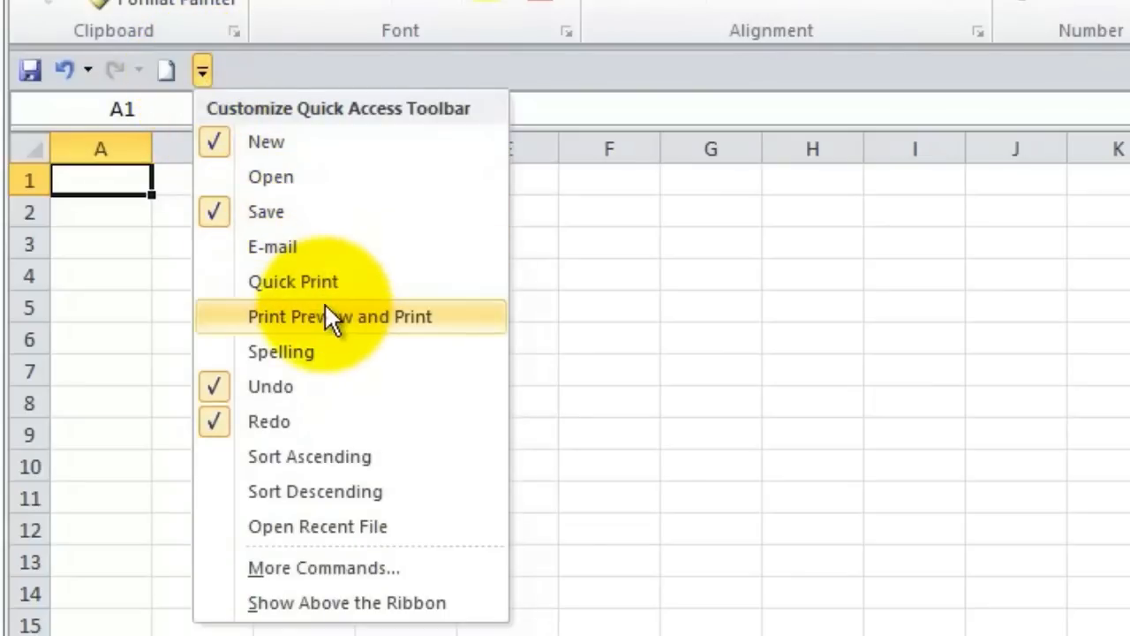
left_click(339, 316)
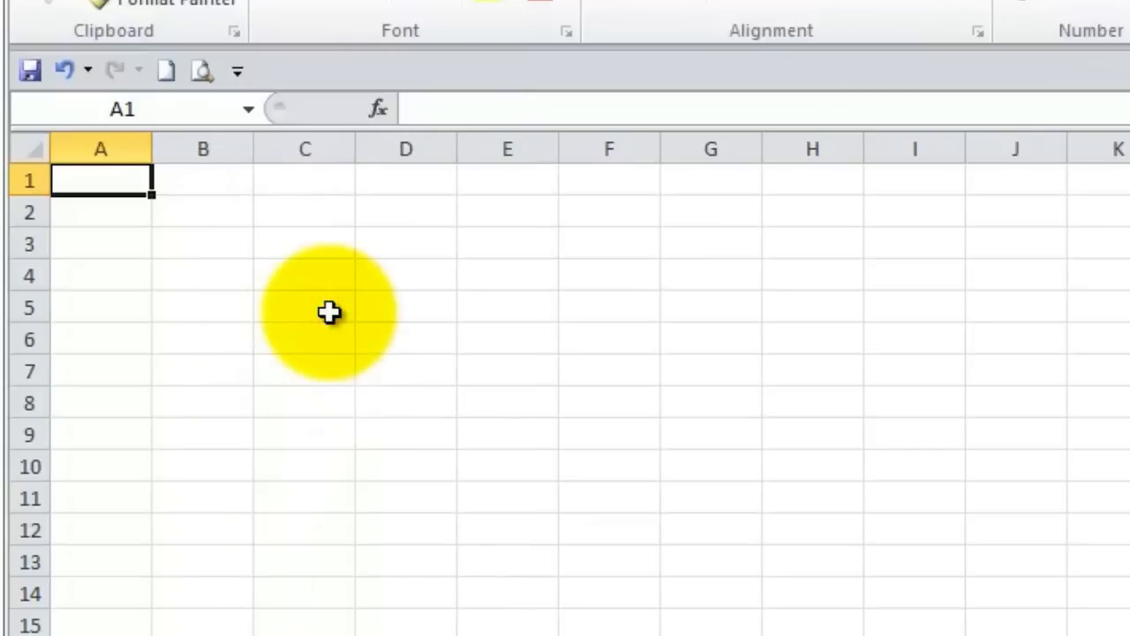
- Bring up the full Quick Access Toolbar customisation settings via More Commands
left_click(236, 71)
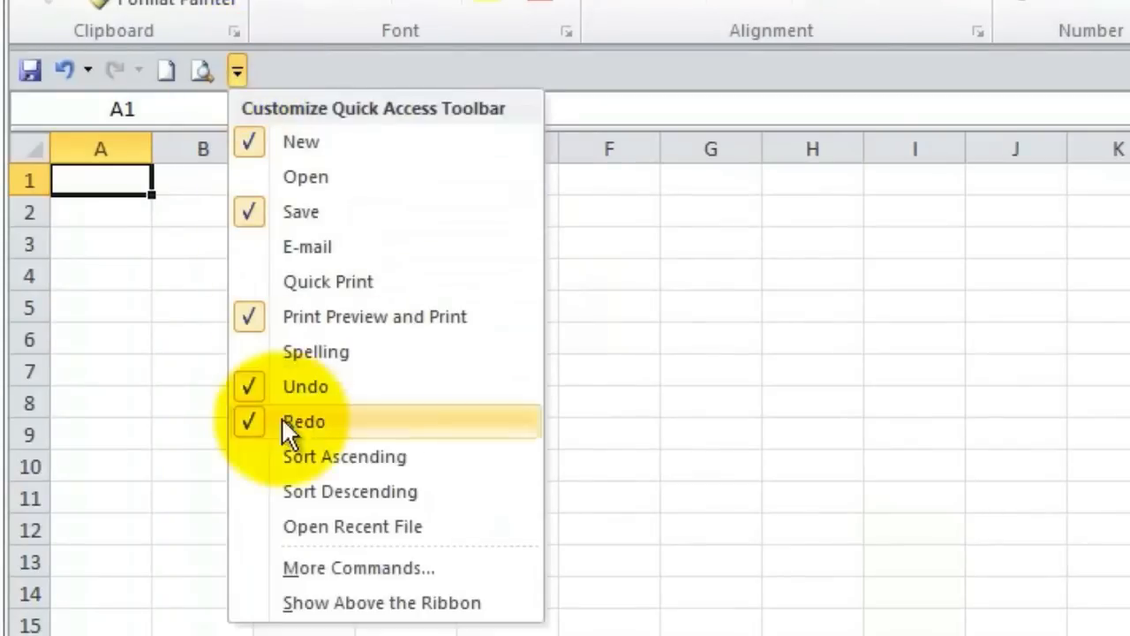
left_click(357, 568)
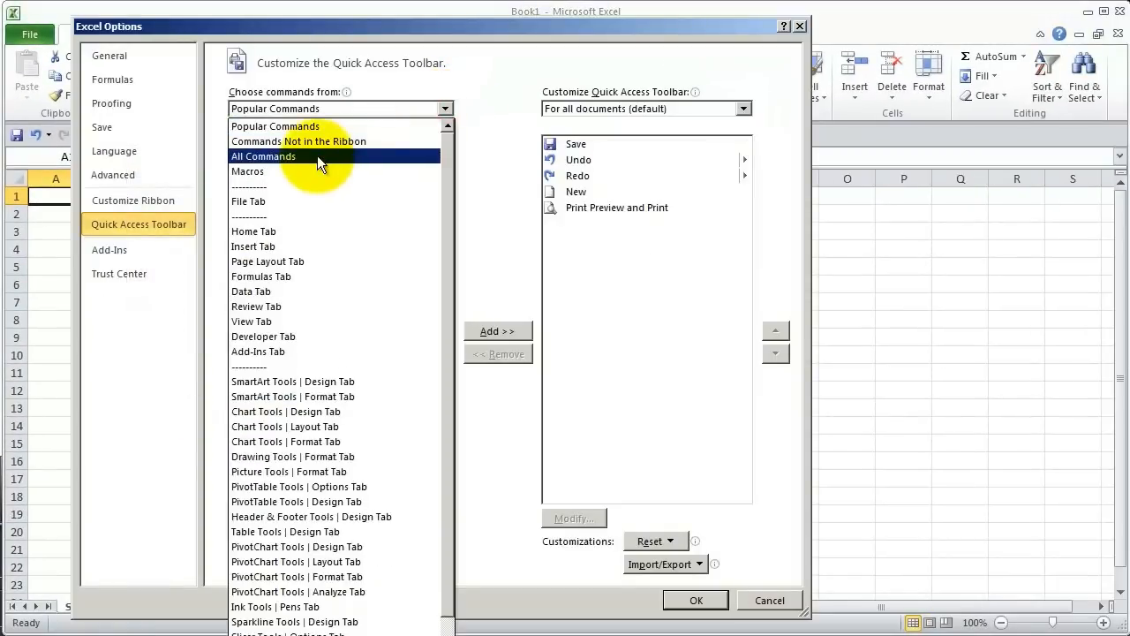
- From All Commands, add Paste Values to the toolbar and confirm with OK
left_click(263, 155)
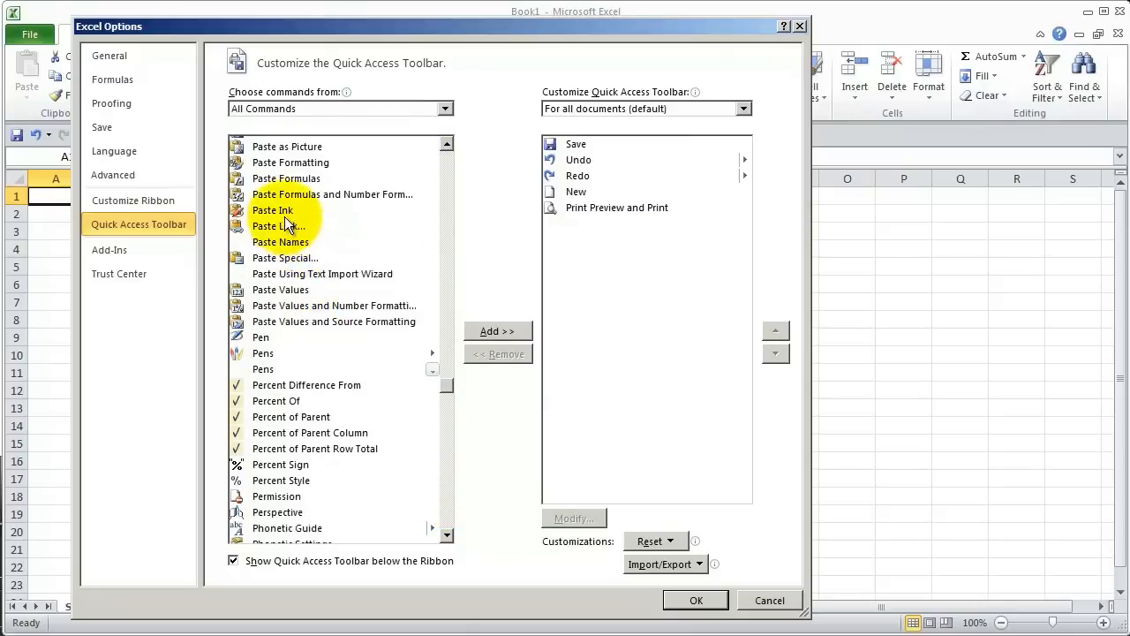
left_click(279, 289)
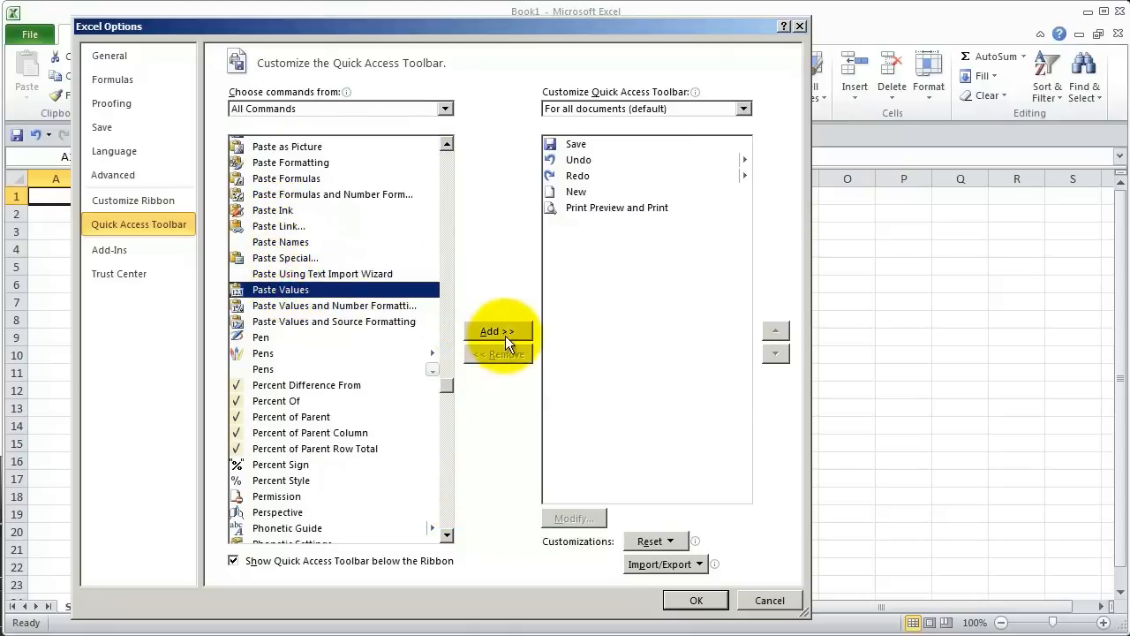
left_click(498, 332)
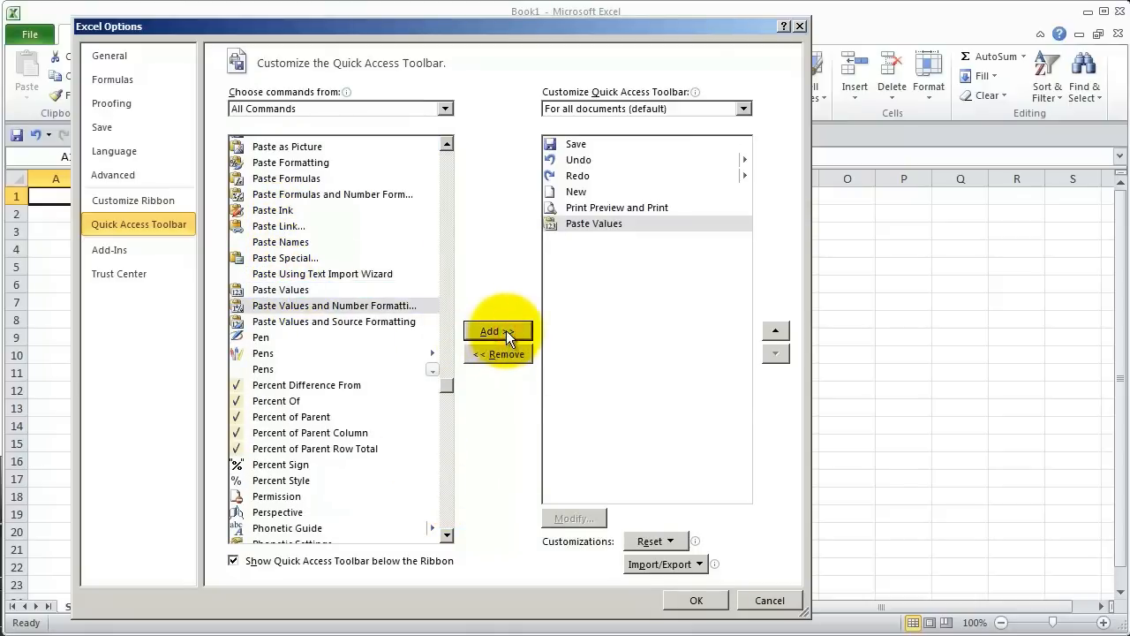
left_click(695, 601)
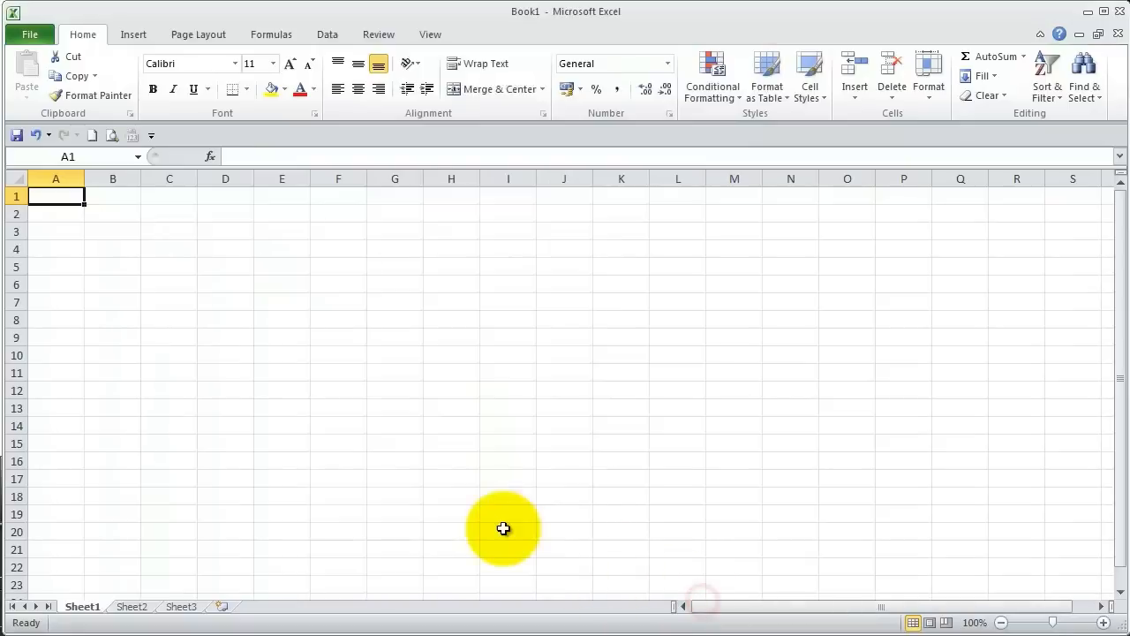
mouse_move(498, 528)
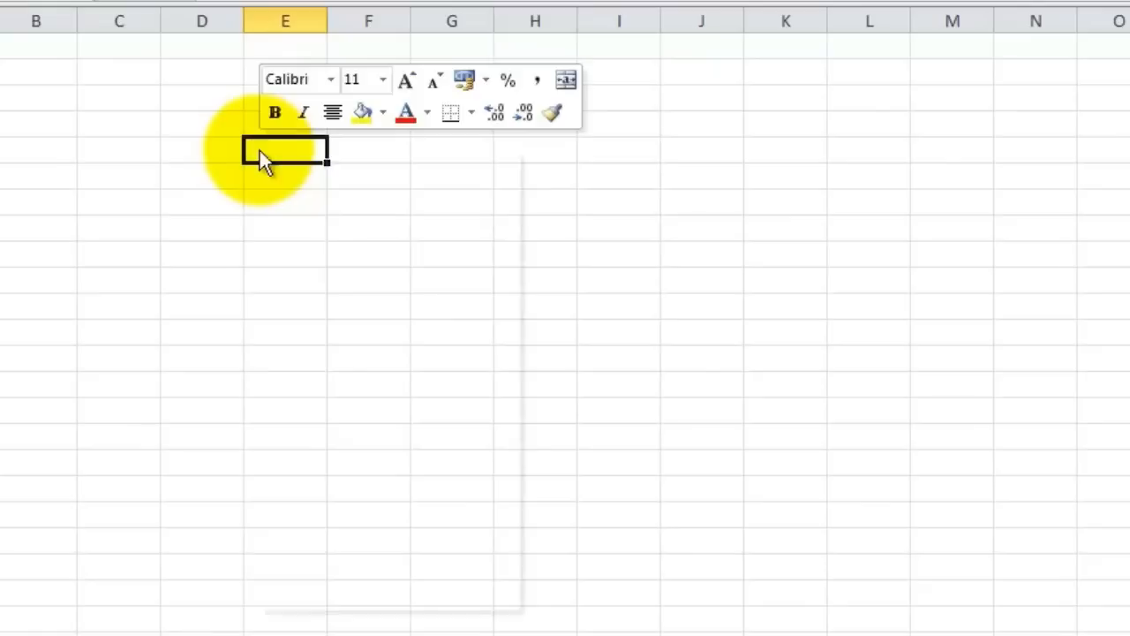
- Show a cell's shortcut menu and mini toolbar with its paste options
right_click(284, 150)
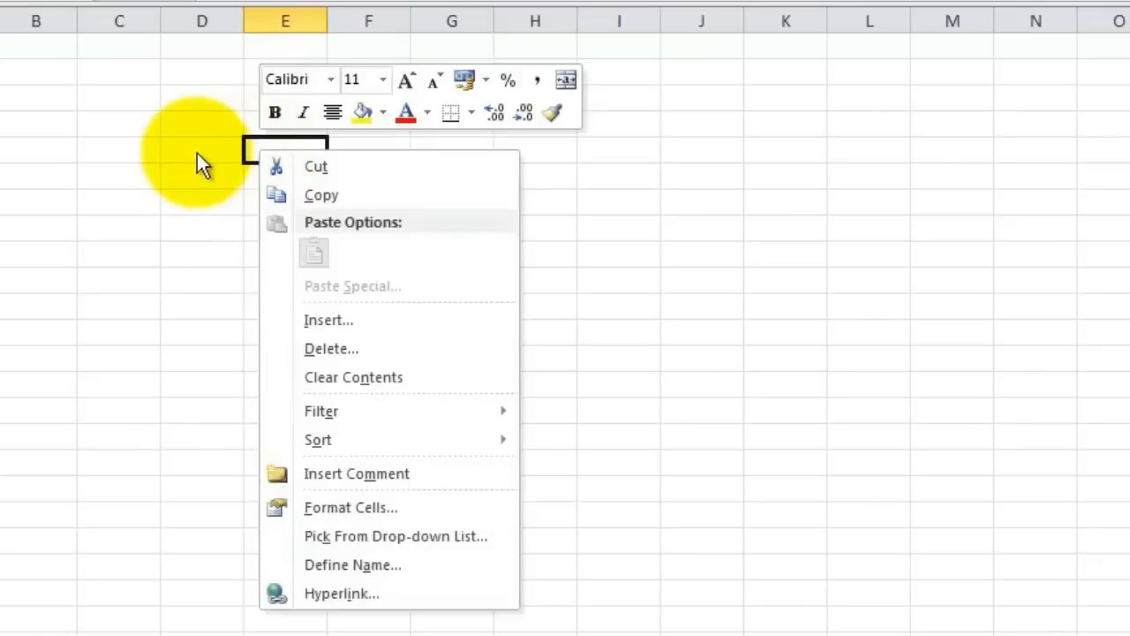
mouse_move(187, 166)
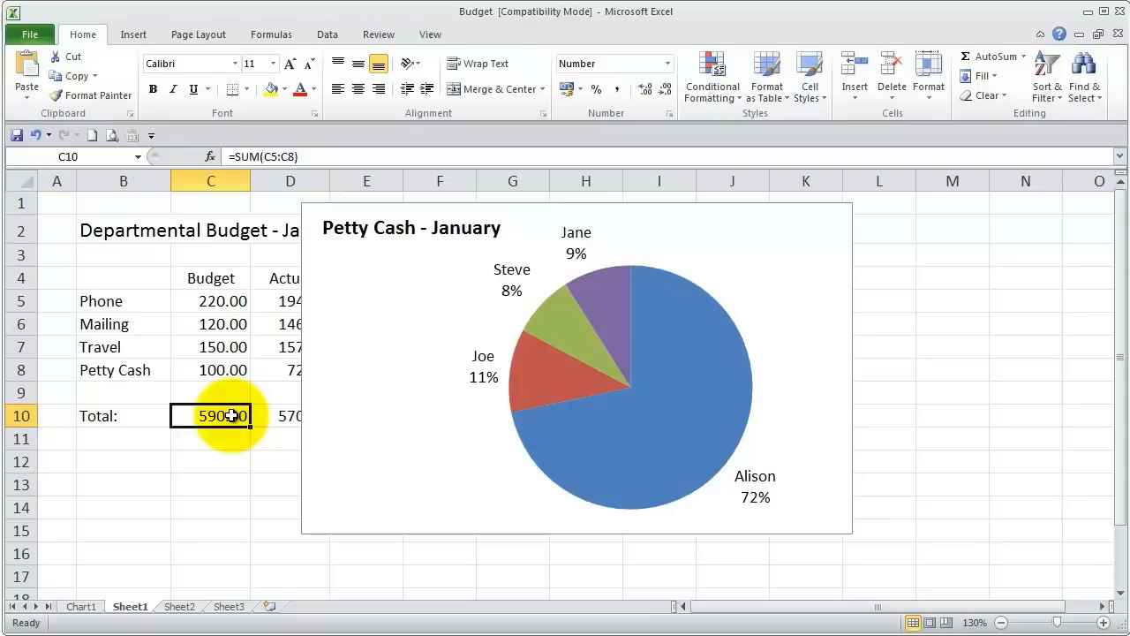
mouse_move(246, 417)
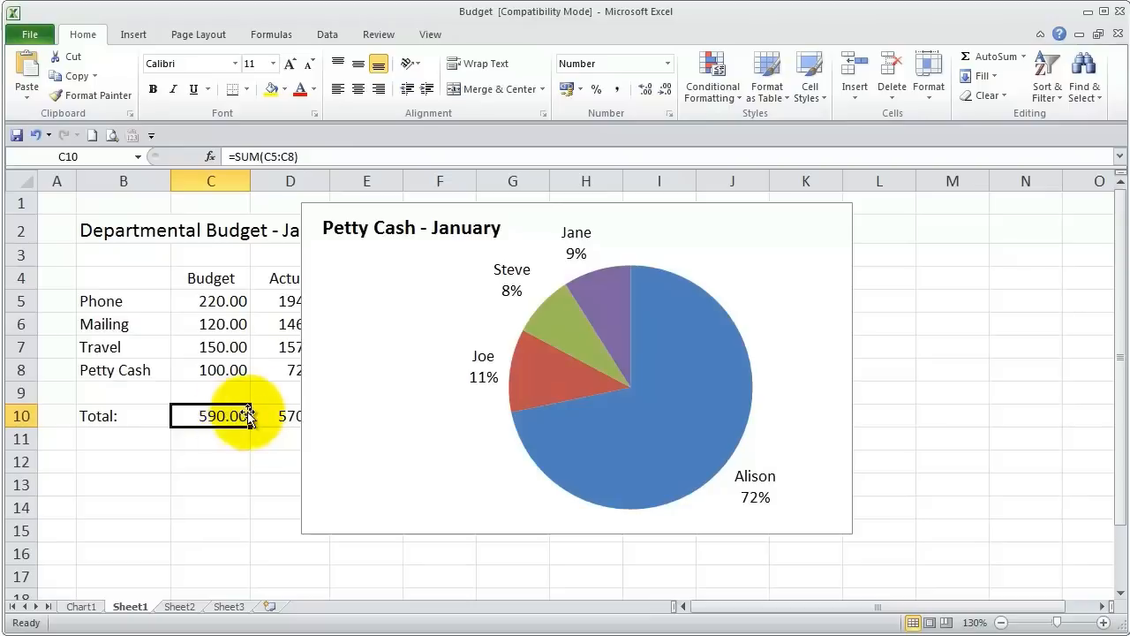
- Select cell C10, show the Chart Tools Design and Format tabs, then PivotTable Tools Options
left_click(378, 344)
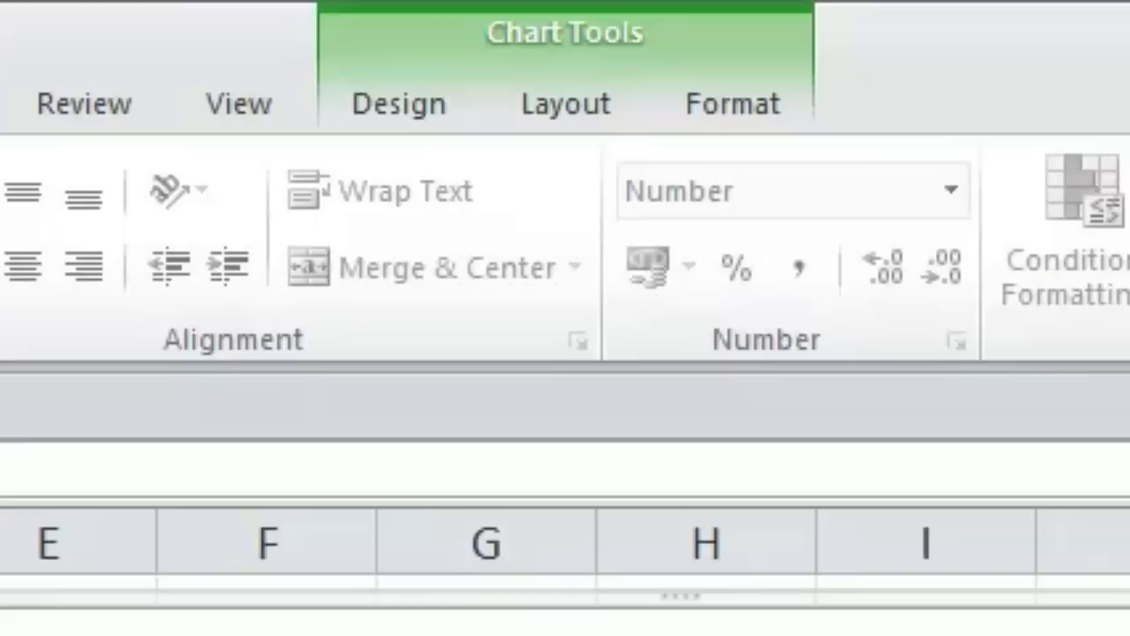
left_click(398, 102)
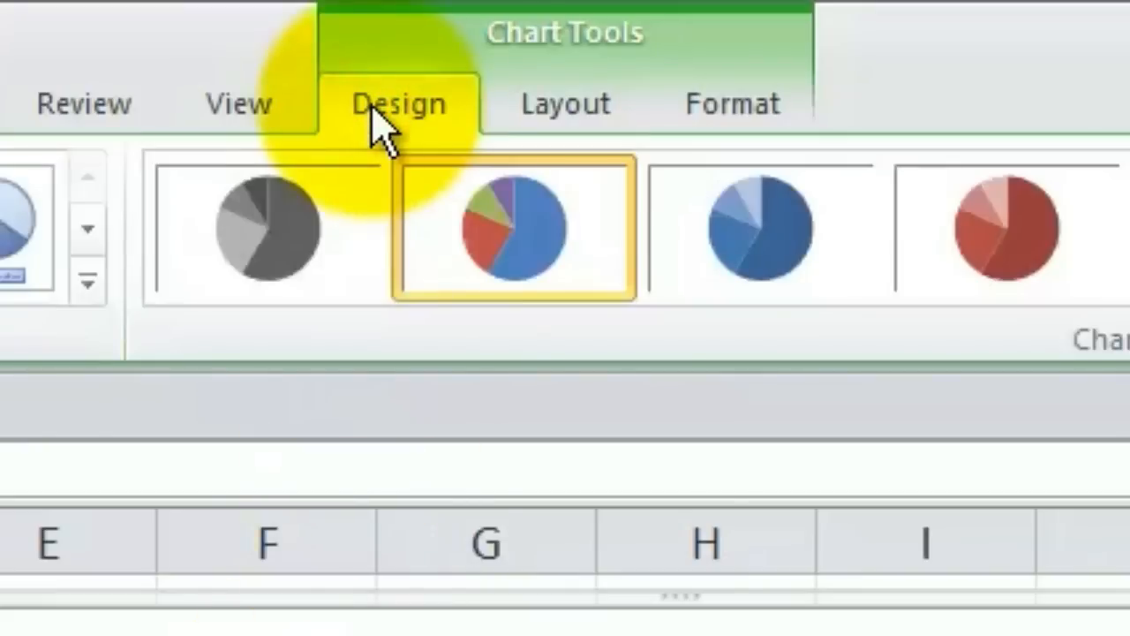
left_click(731, 103)
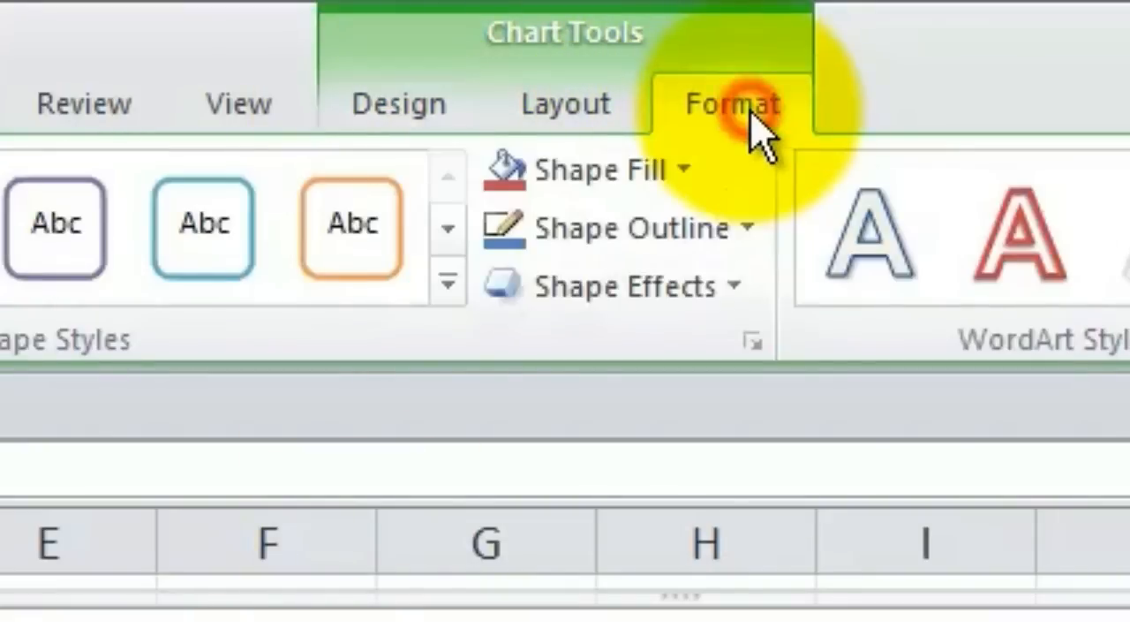
left_click(565, 103)
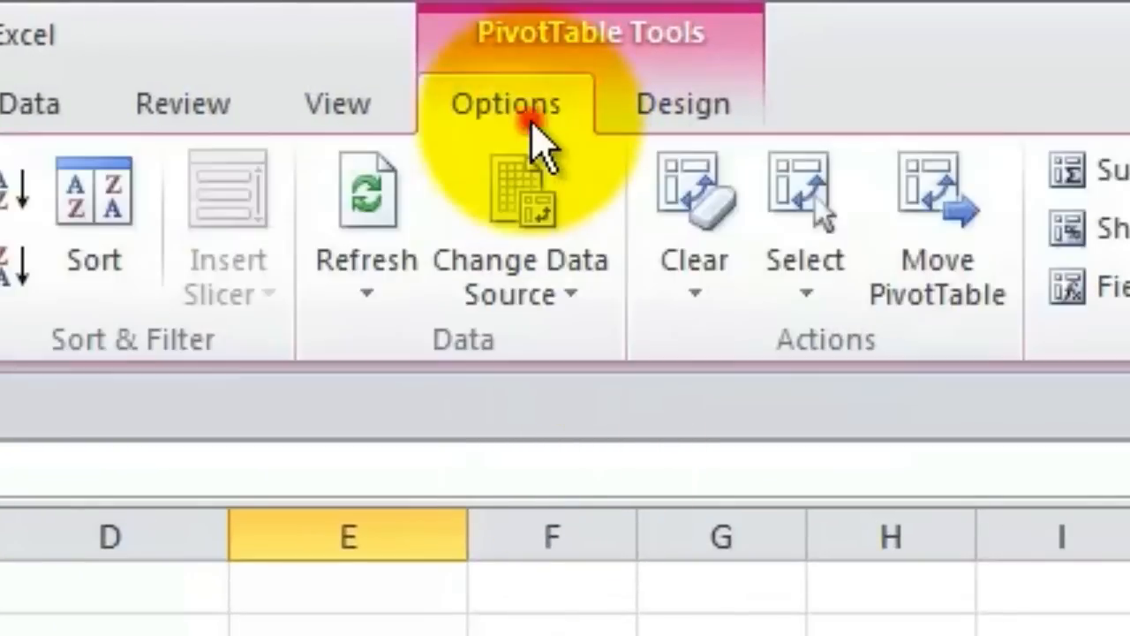
left_click(682, 102)
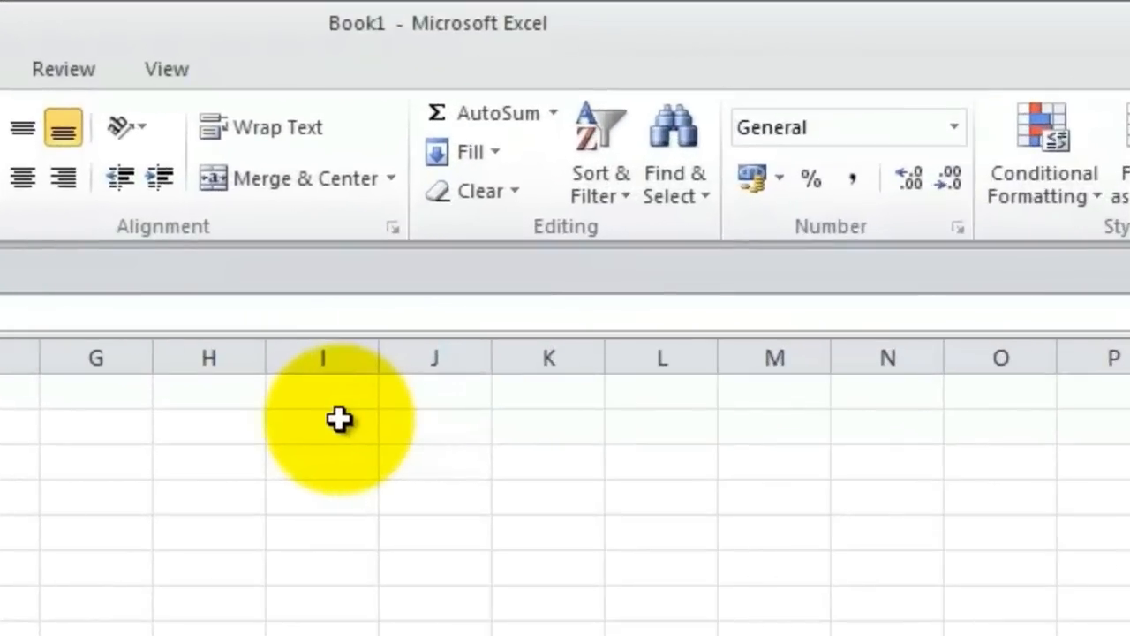
mouse_move(497, 115)
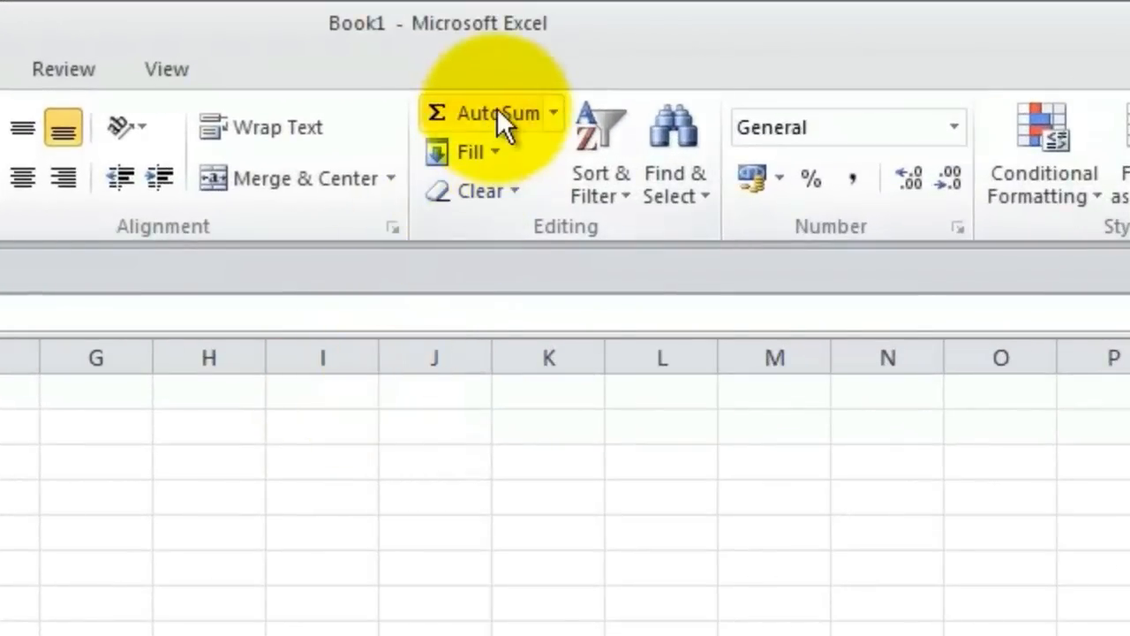
mouse_move(495, 113)
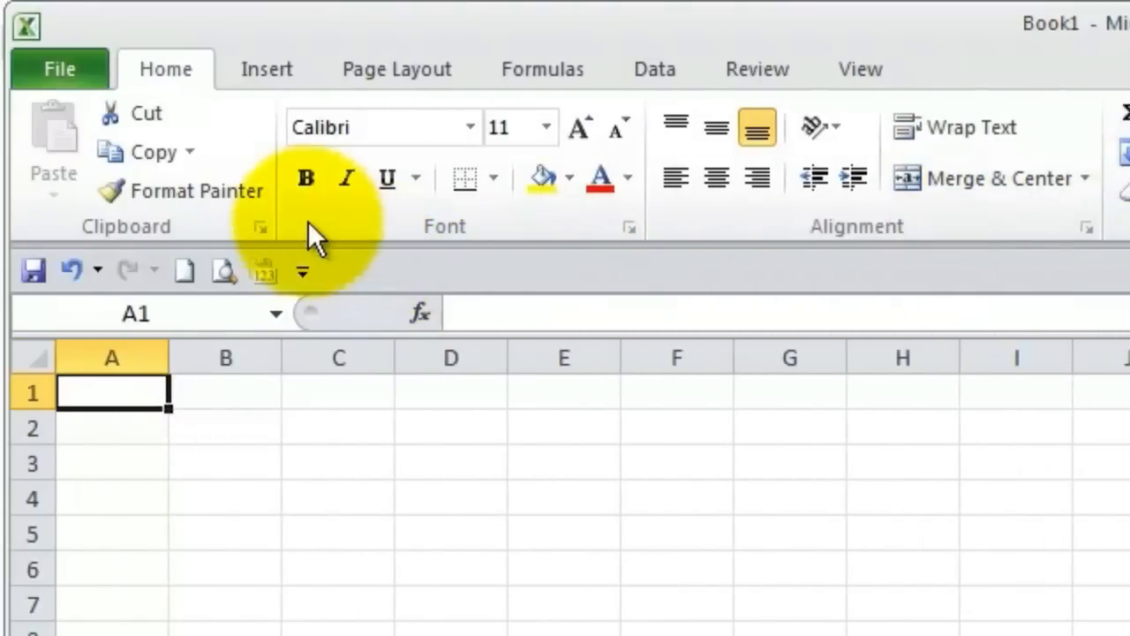
mouse_move(307, 178)
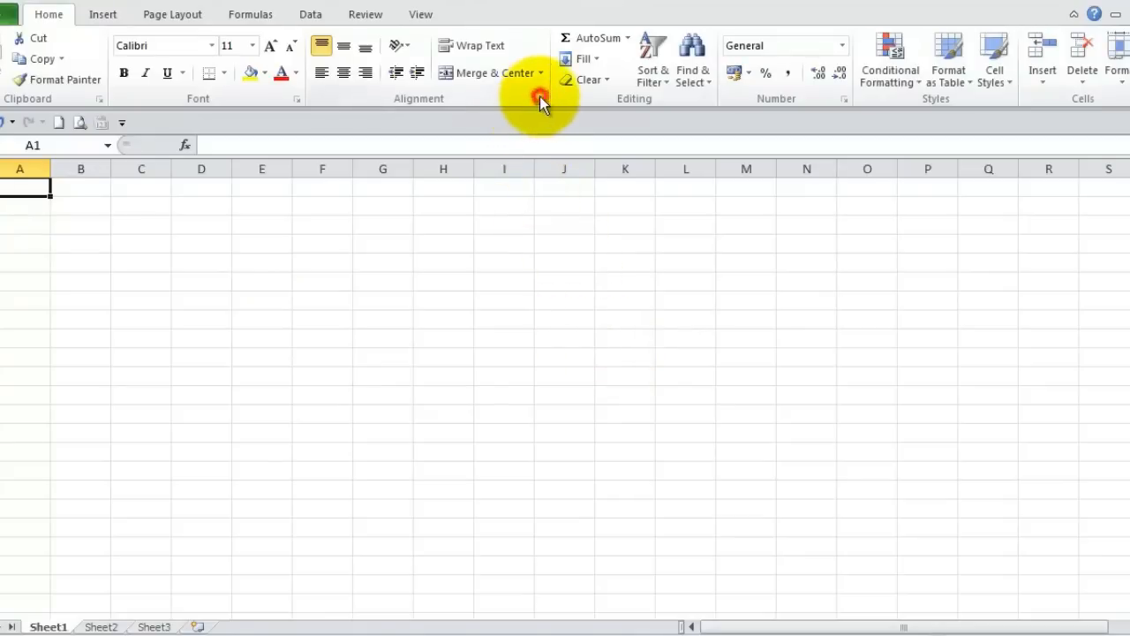
left_click(540, 99)
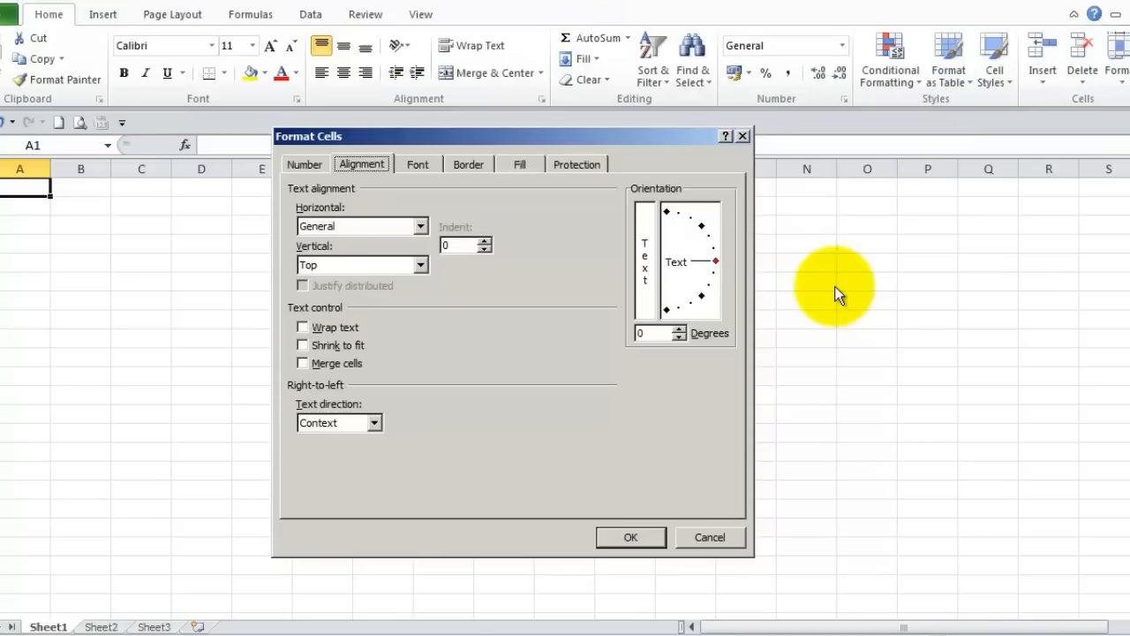
mouse_move(742, 138)
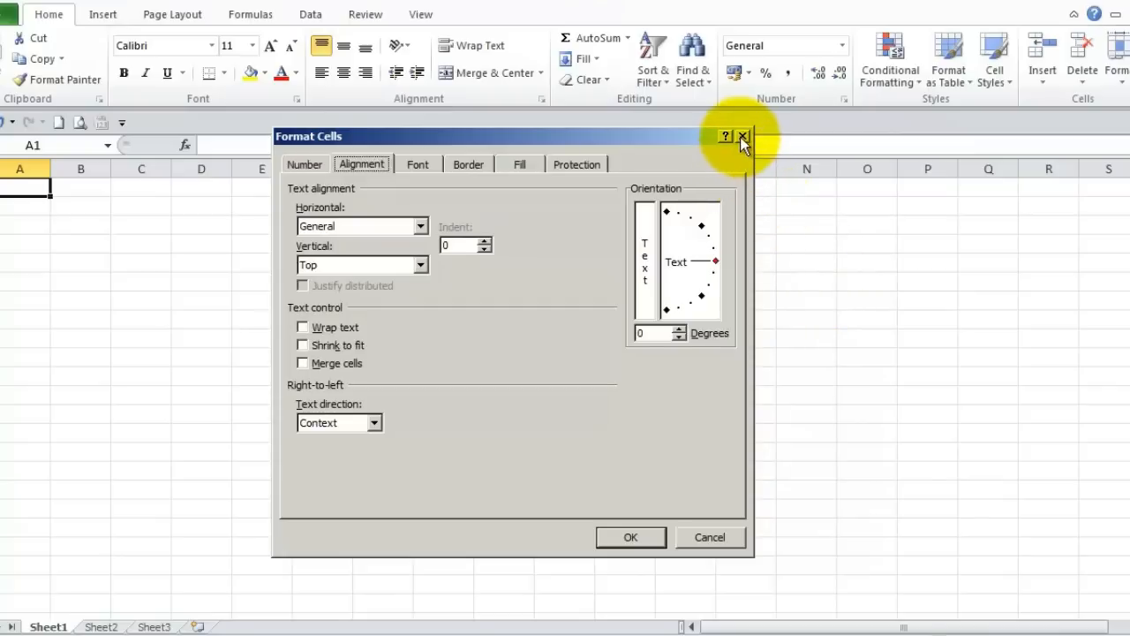
left_click(741, 136)
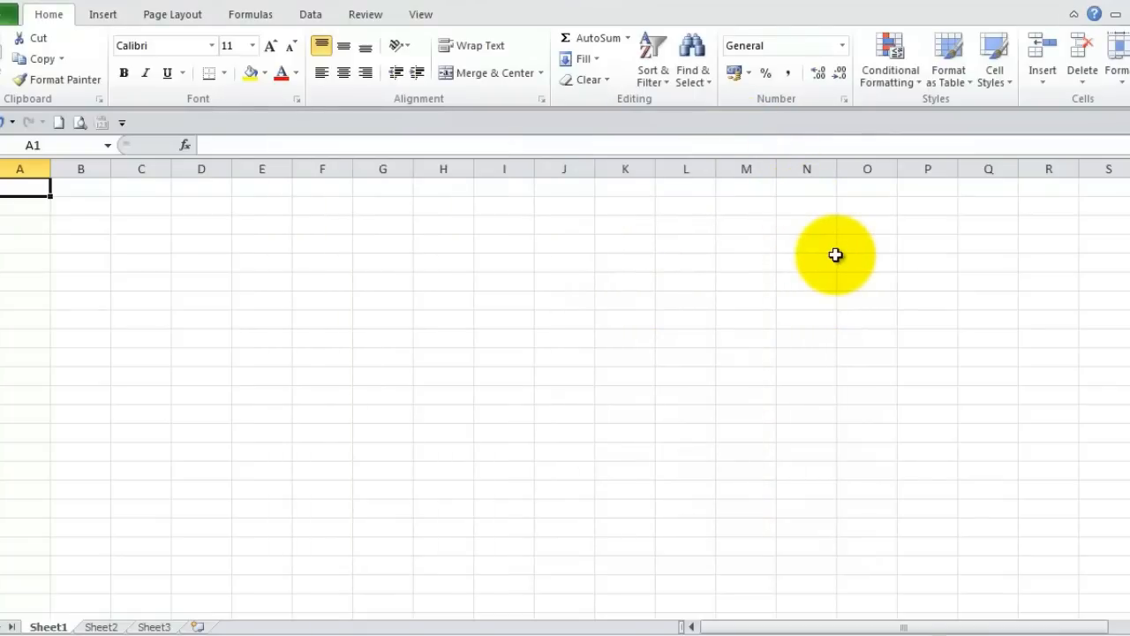